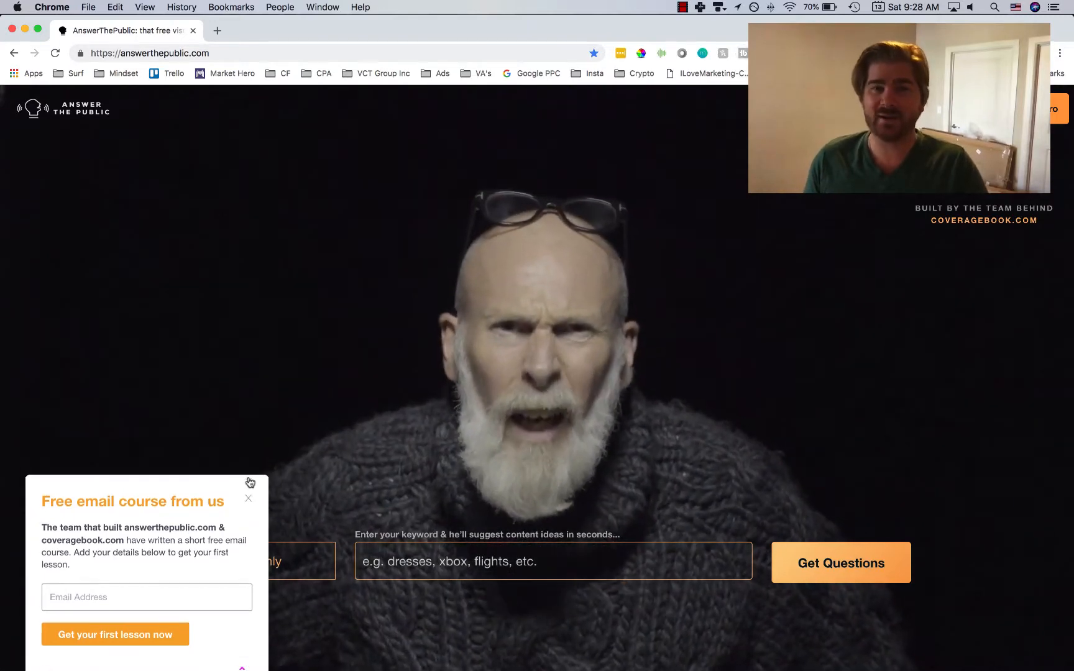
# - Dismiss the 'Free email course' popup so the keyword search is clear
pyautogui.click(249, 499)
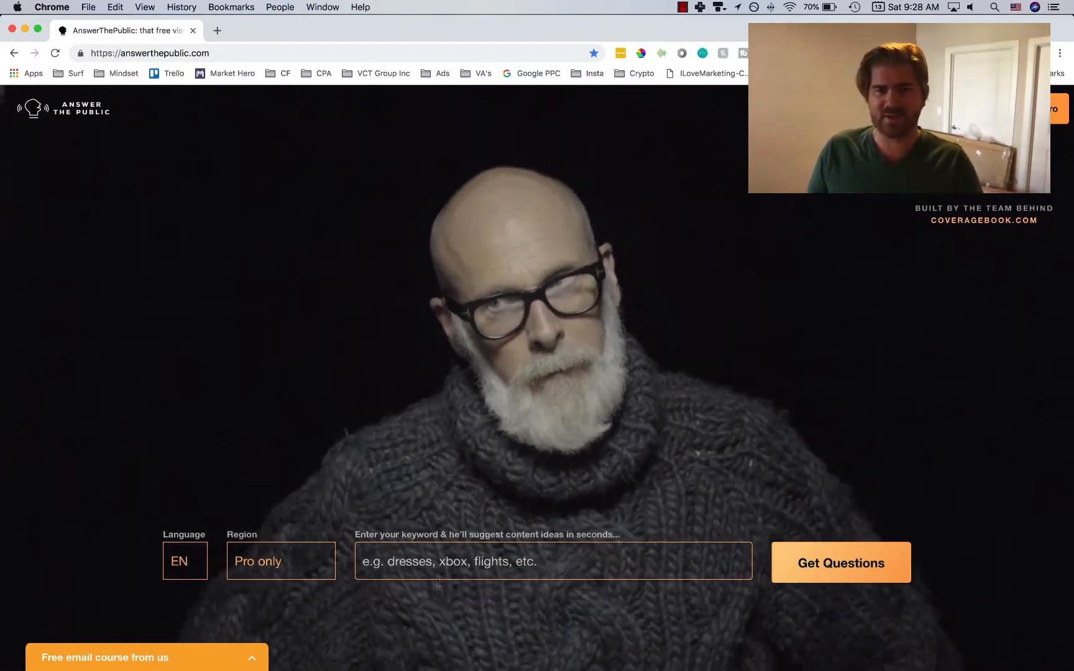
pyautogui.click(552, 562)
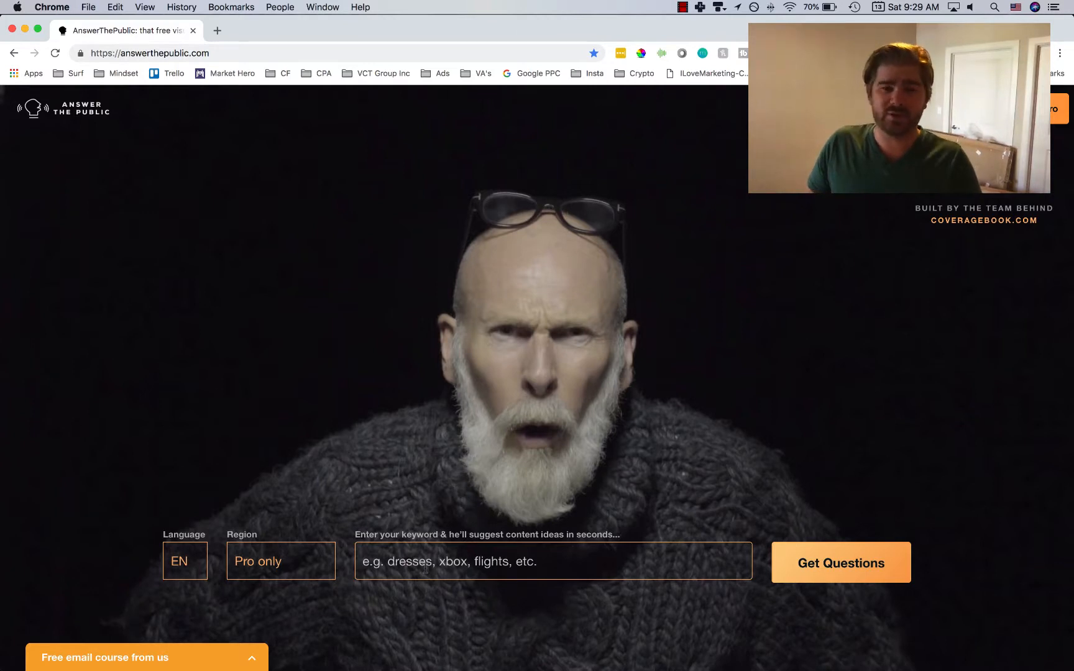
# - Search the keyword 'juggling' and generate its question ideas report
pyautogui.click(540, 578)
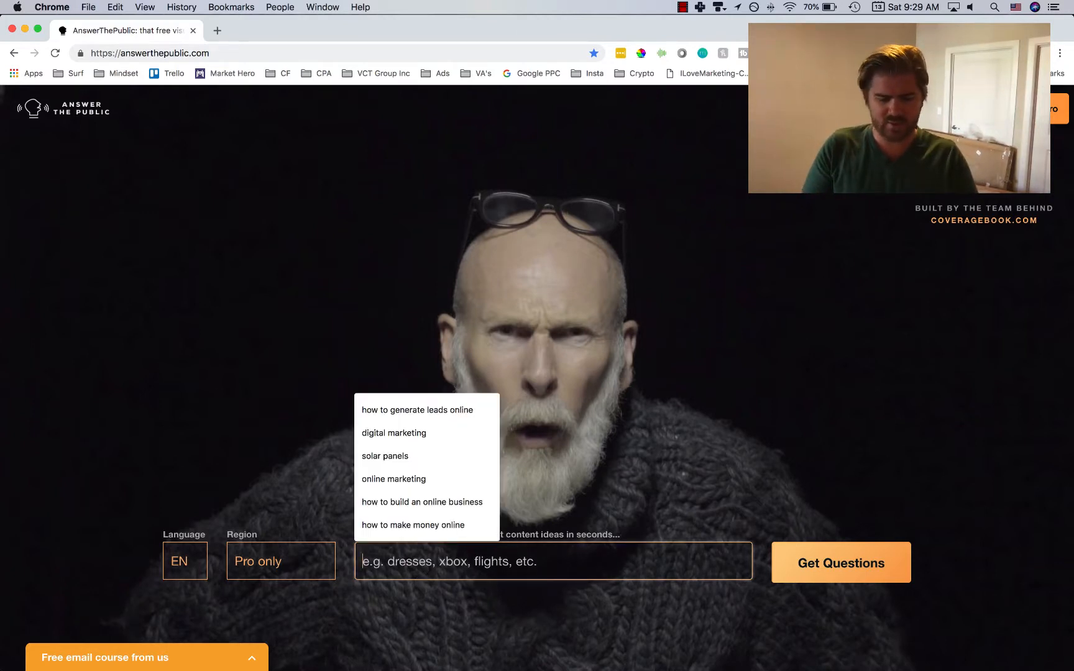
pyautogui.write('juggling')
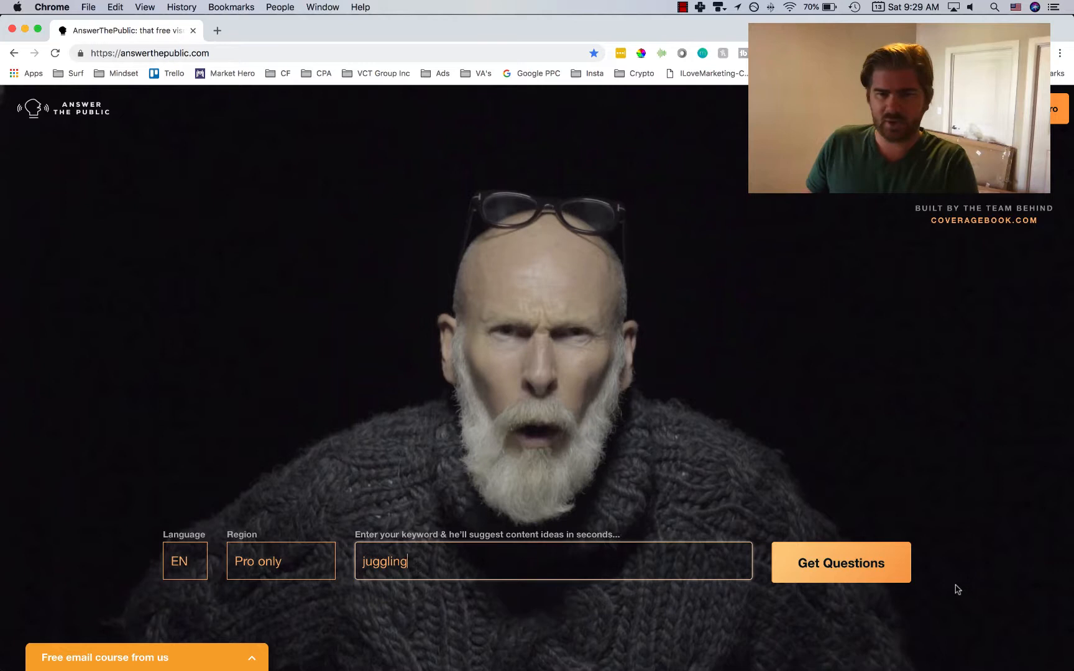
pyautogui.click(831, 574)
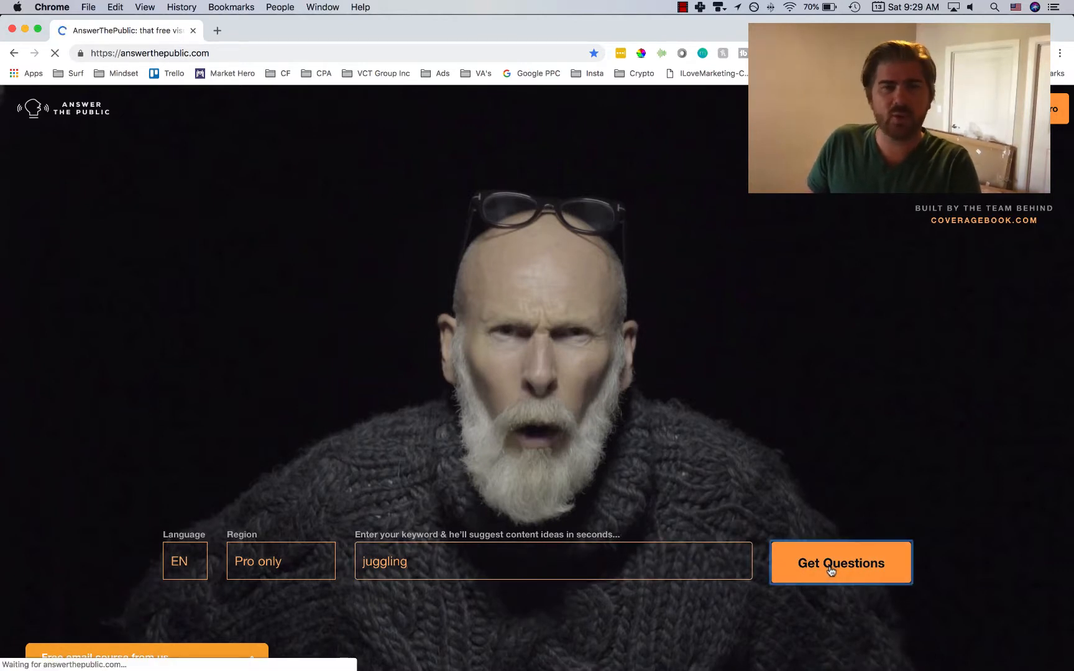
pyautogui.click(843, 563)
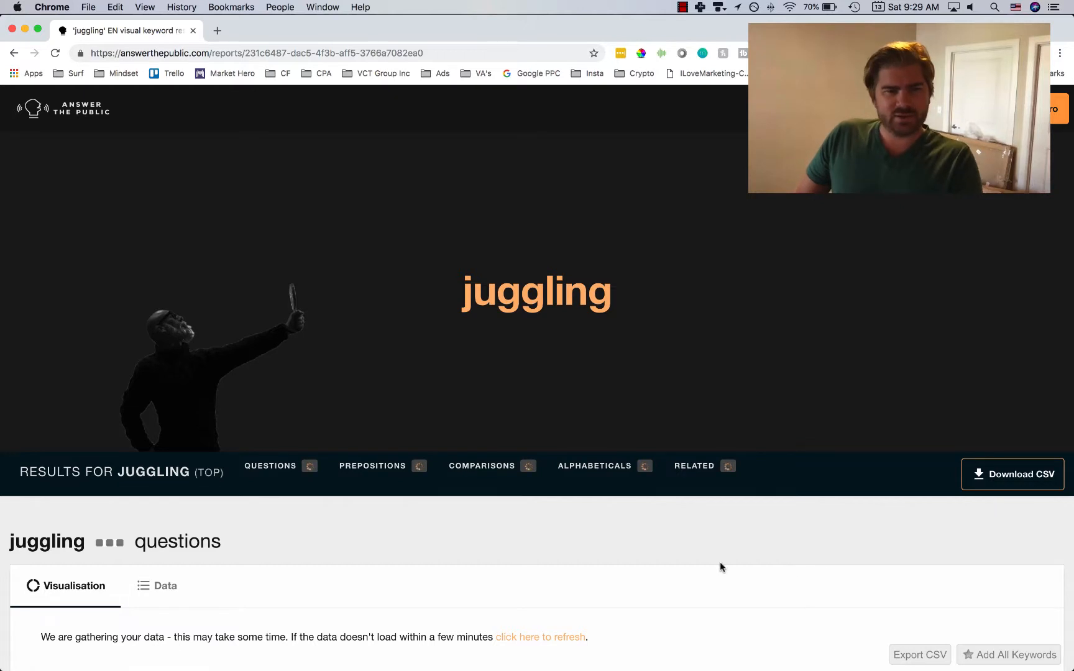
pyautogui.moveTo(252, 558)
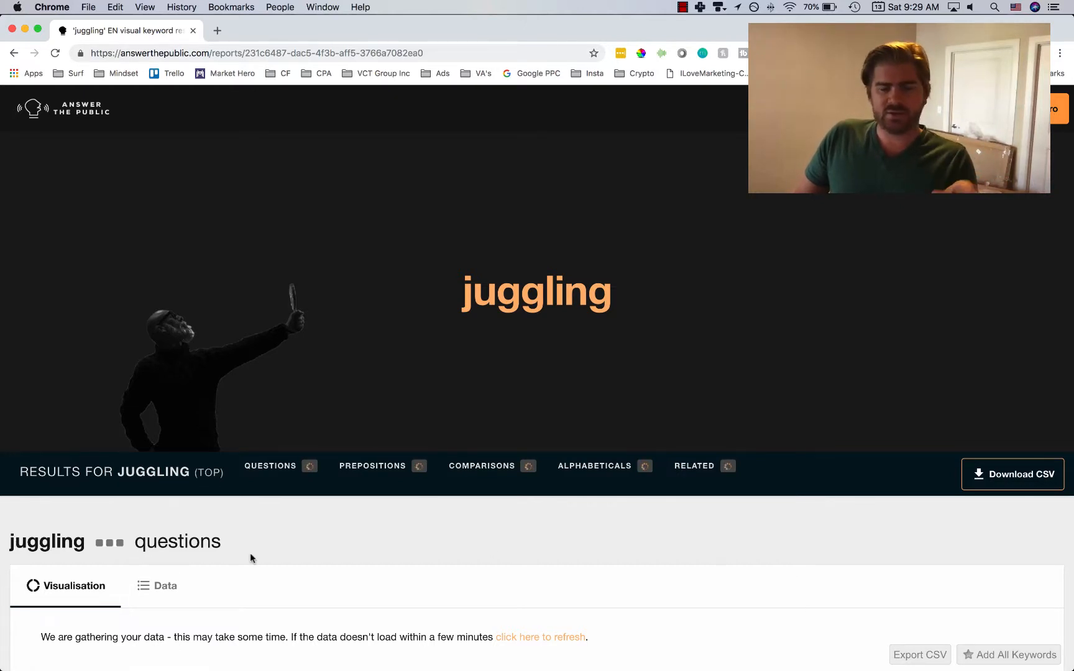
pyautogui.moveTo(292, 545)
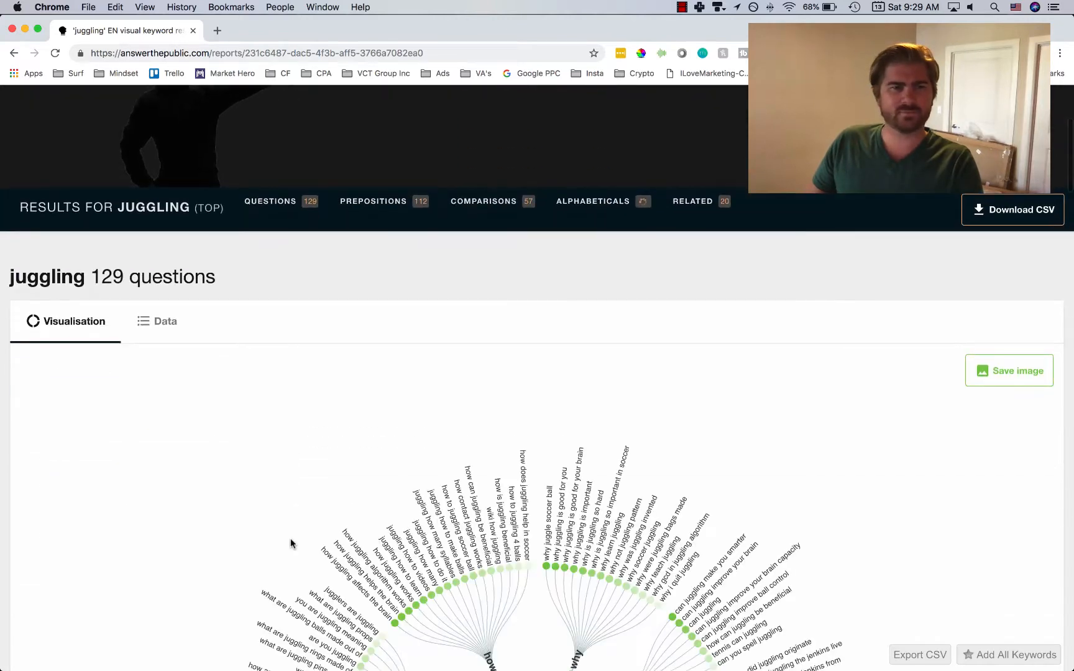
# - Scroll to the loaded questions visualisation wheel with 129 suggestions
pyautogui.scroll(-3)
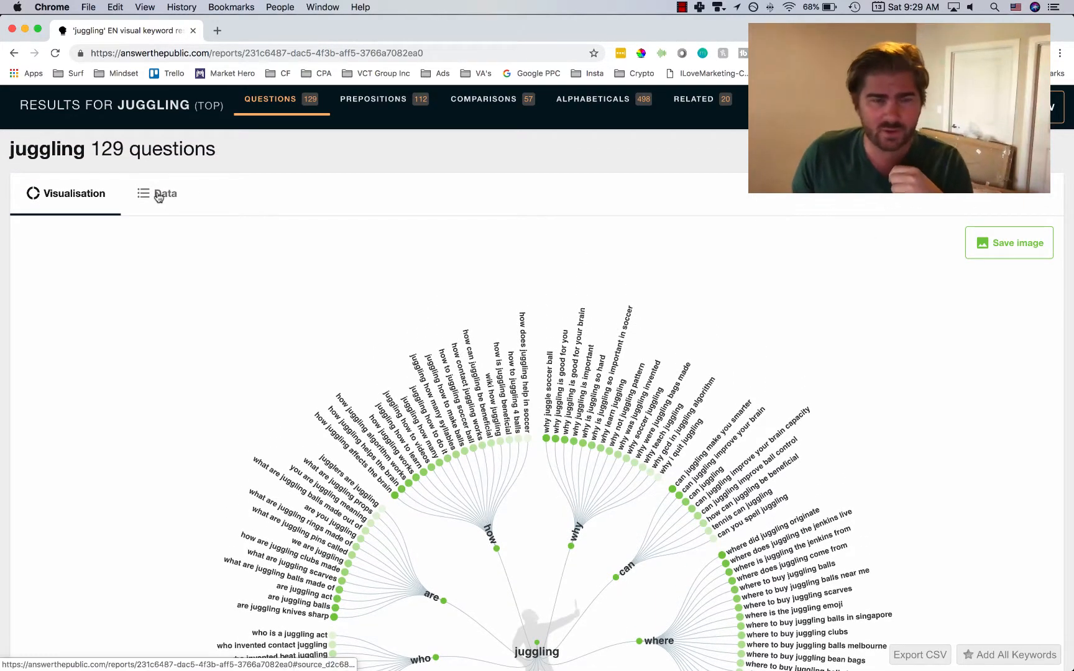
# - Switch the juggling questions to the Data view, listed by question word
pyautogui.click(159, 194)
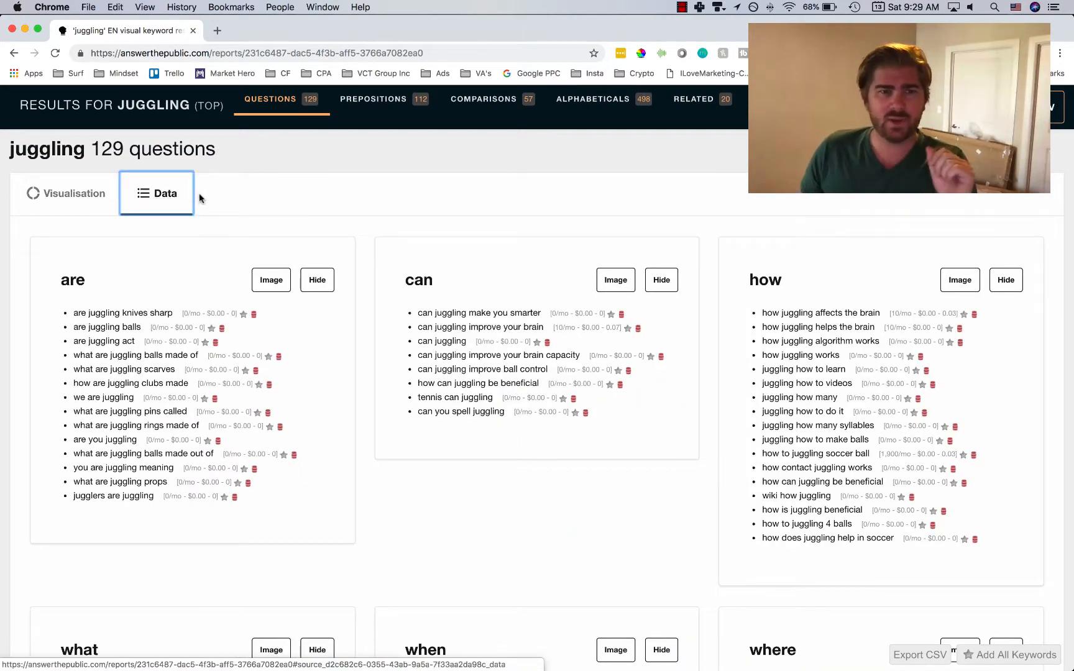
pyautogui.moveTo(193, 187)
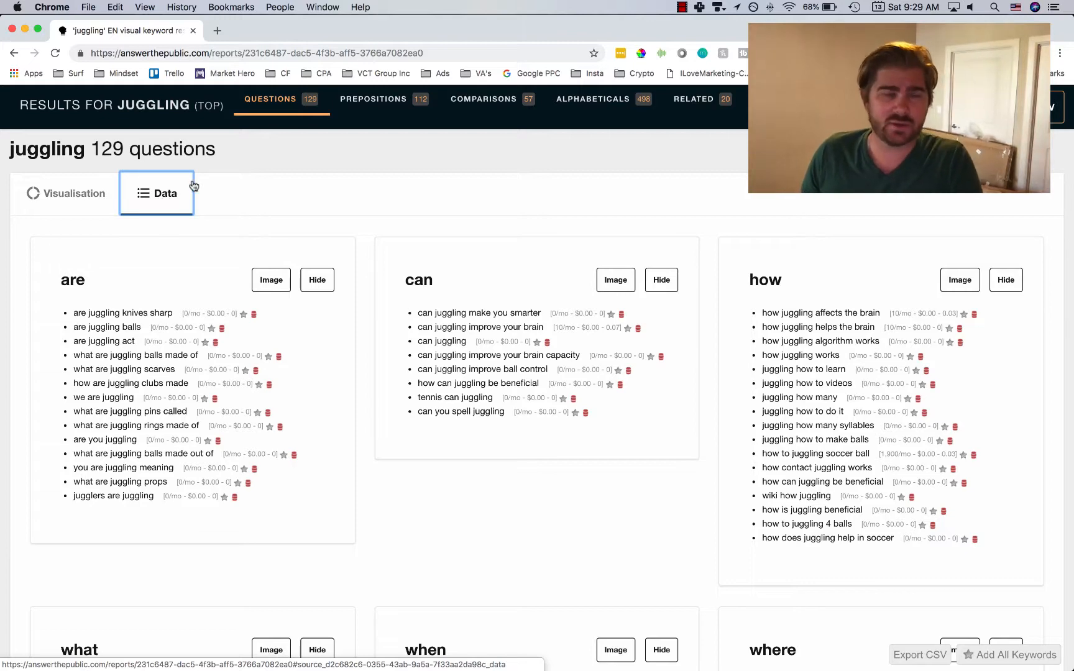
pyautogui.scroll(-3)
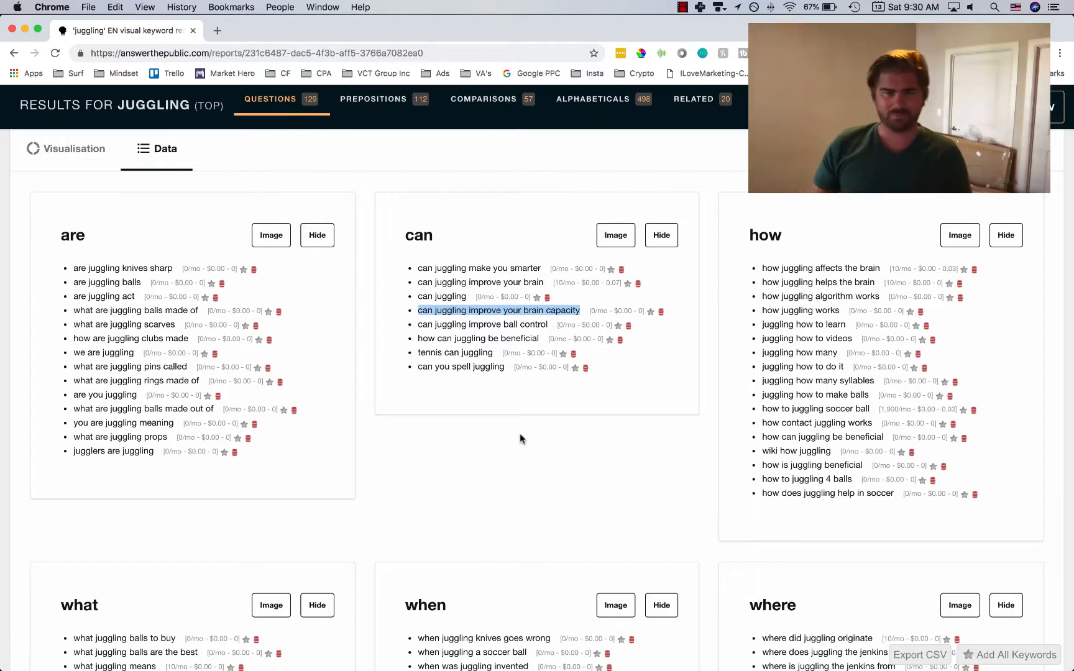
pyautogui.moveTo(502, 470)
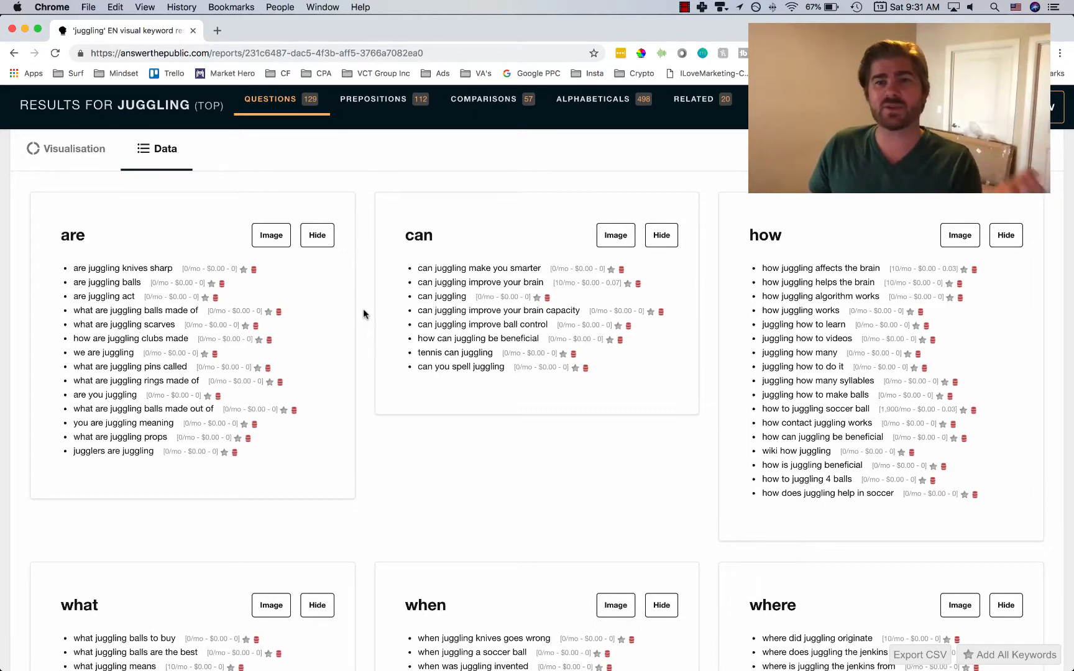
# - Scroll the Data view down to the which, who, why and will question groups
pyautogui.scroll(-3)
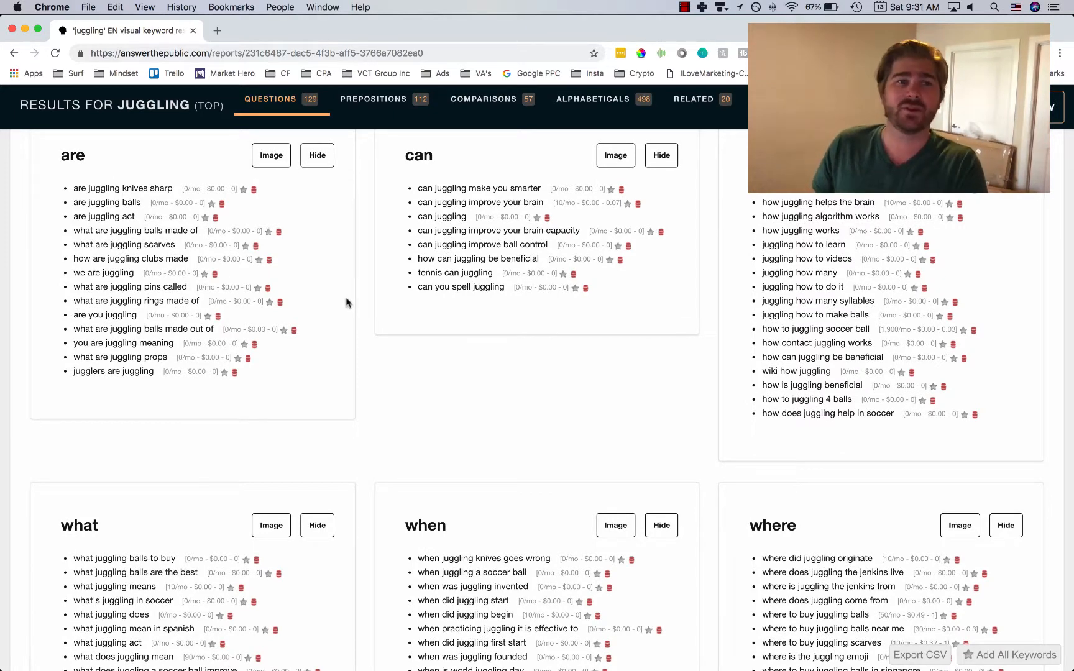
pyautogui.scroll(-3)
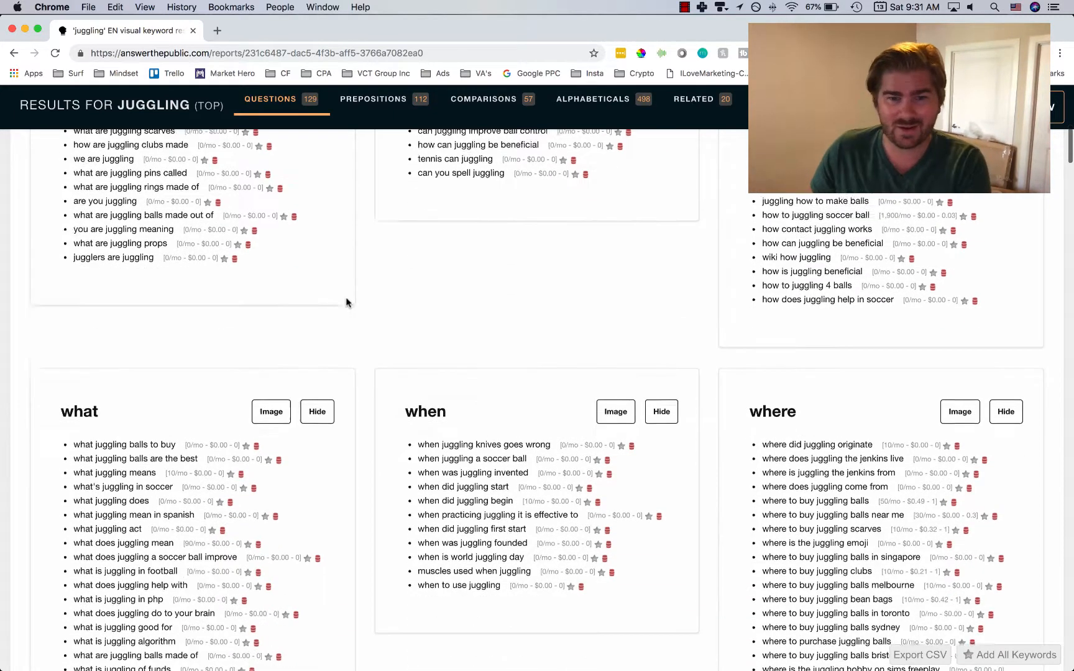
pyautogui.scroll(-3)
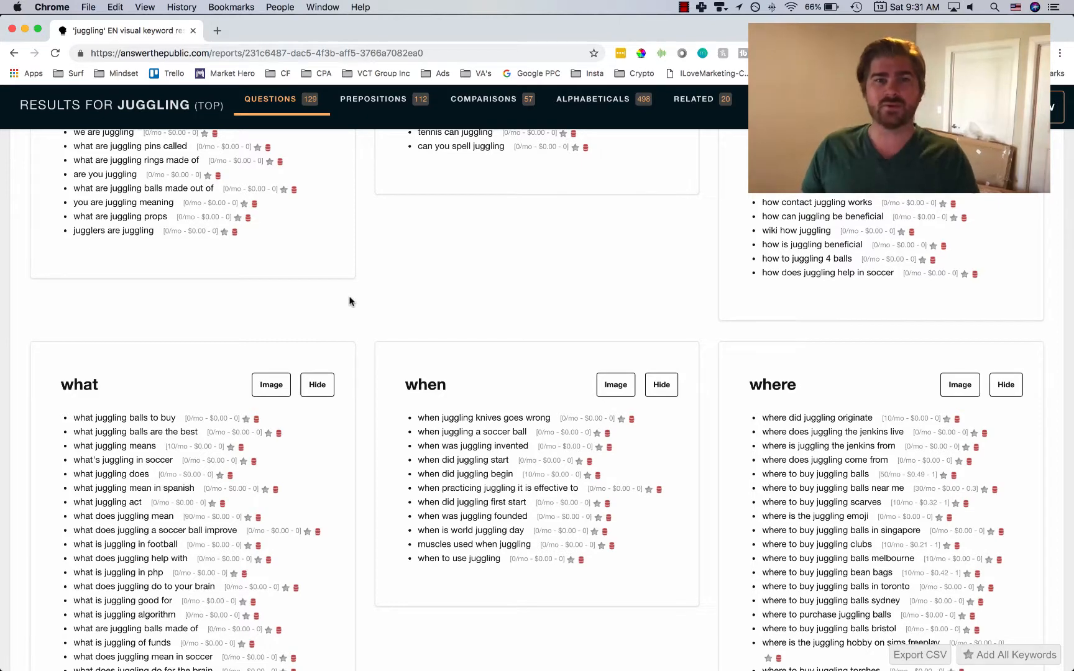
pyautogui.scroll(-3)
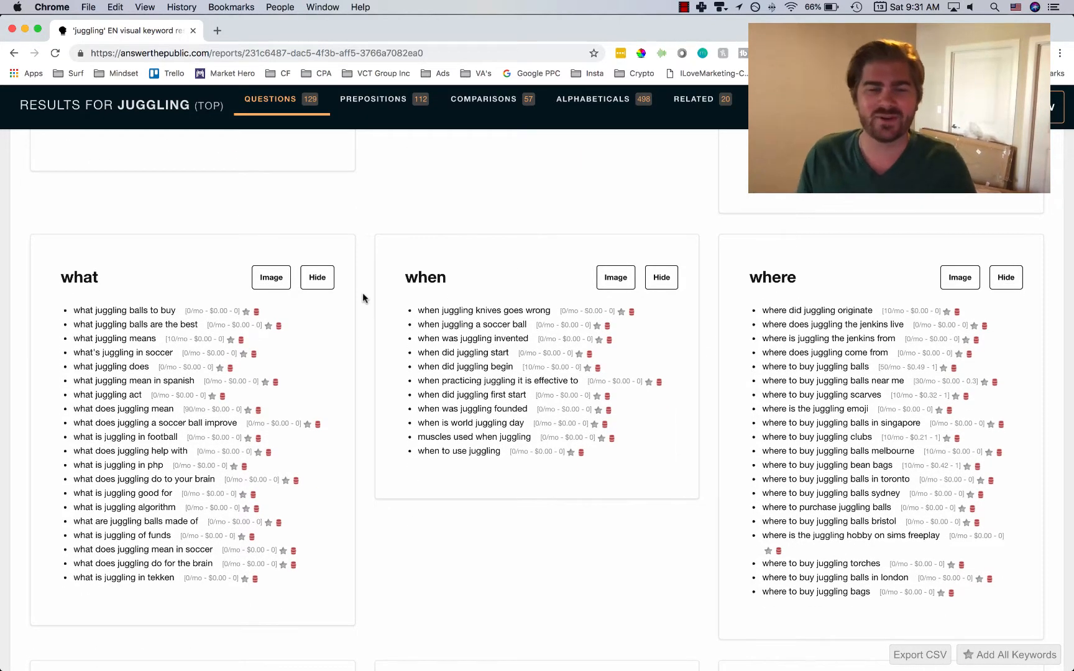
pyautogui.scroll(-3)
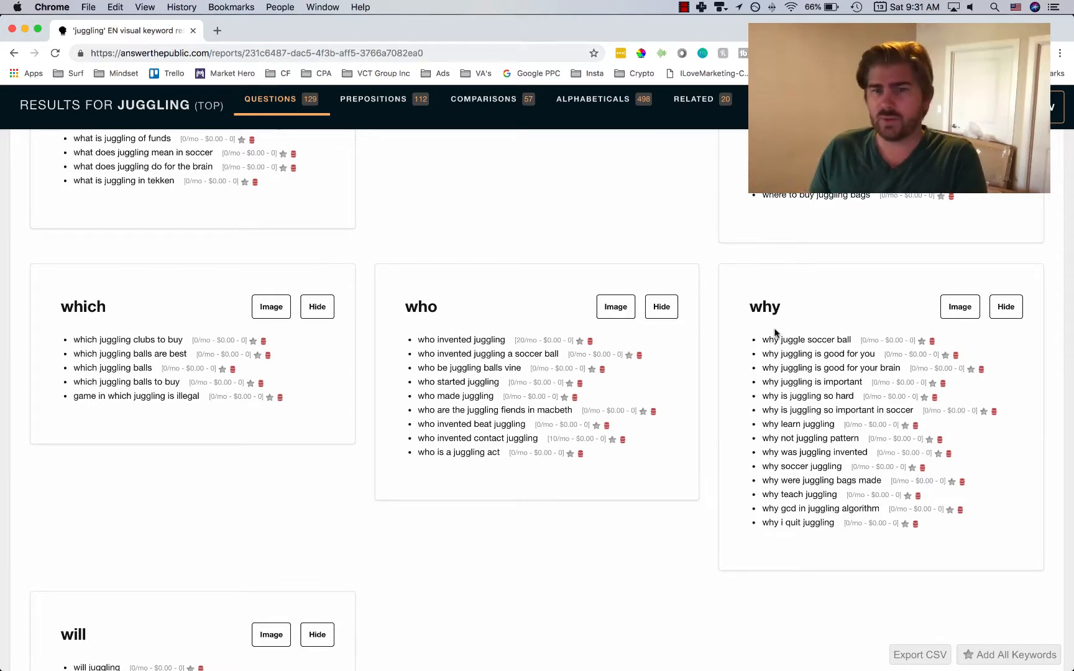
# - Show the 112 prepositions for juggling as a visualisation wheel after a brief look at its Data lists
pyautogui.click(373, 100)
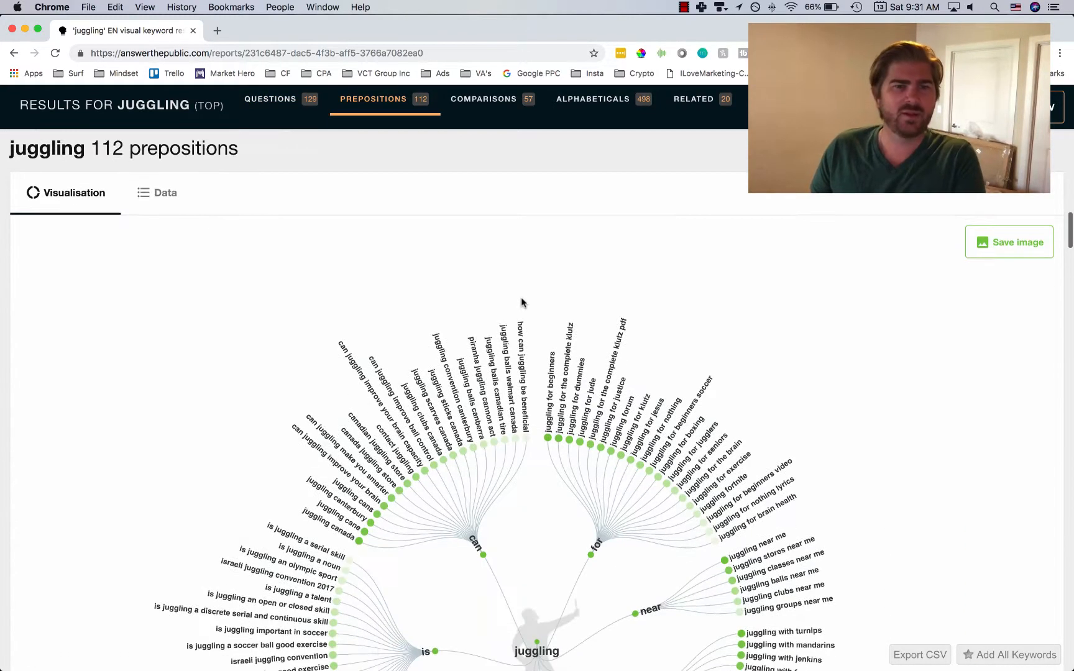
pyautogui.scroll(-3)
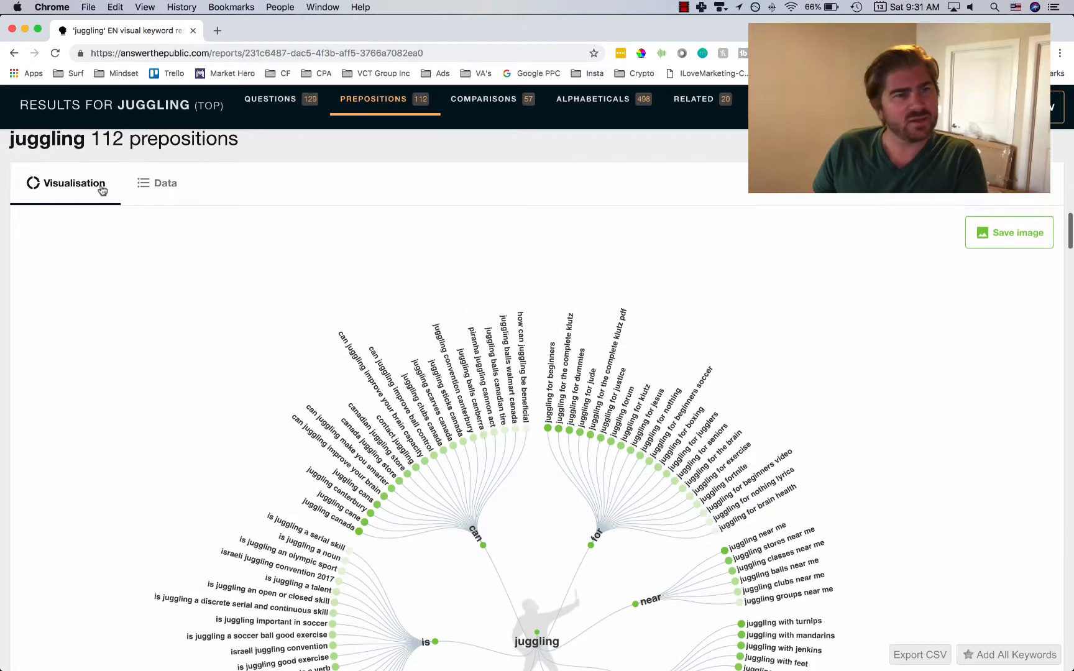
pyautogui.moveTo(169, 186)
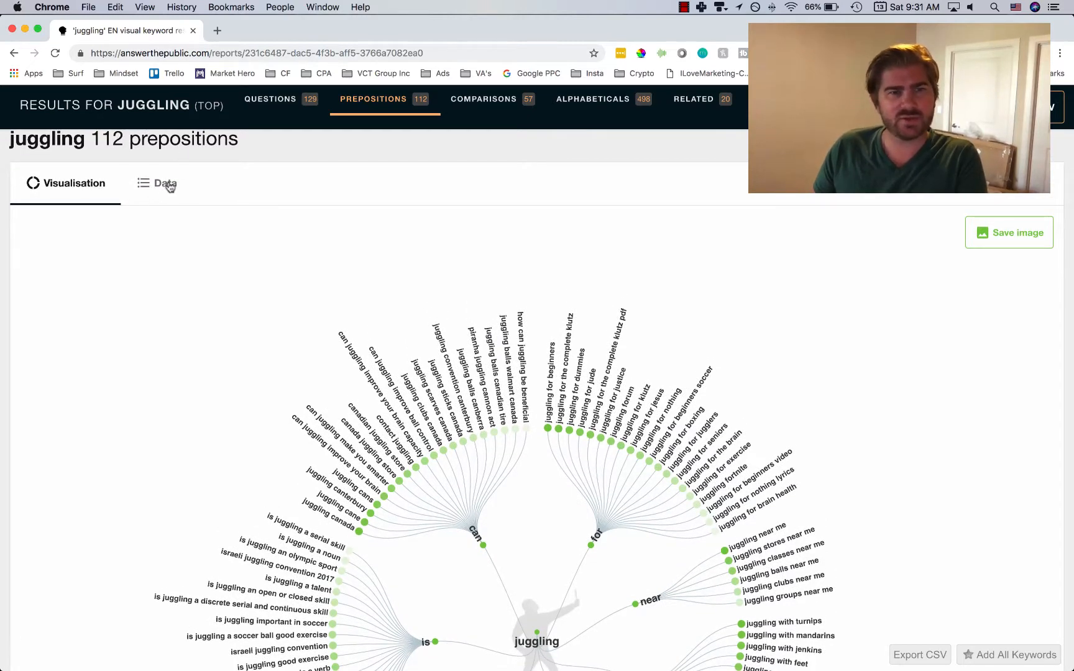
pyautogui.click(167, 184)
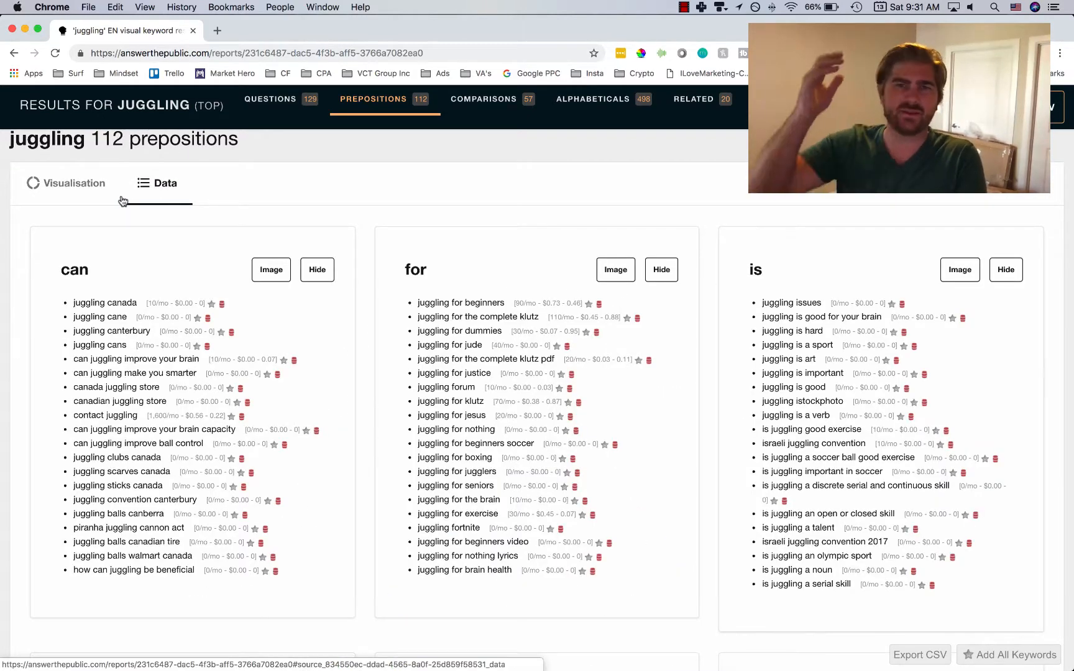
pyautogui.click(74, 183)
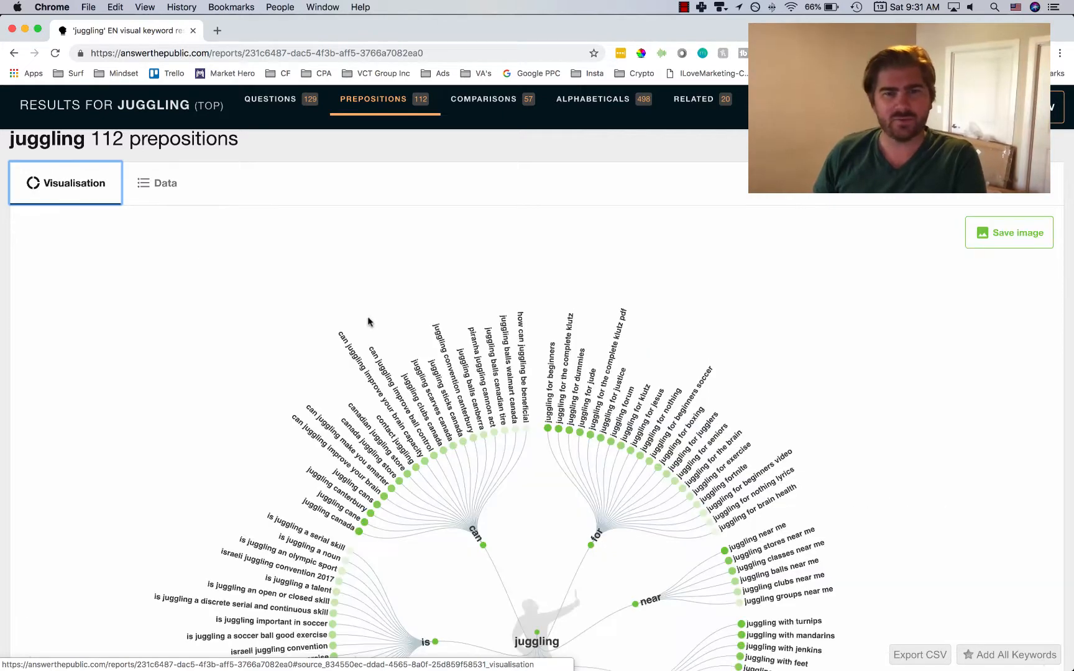
pyautogui.scroll(-3)
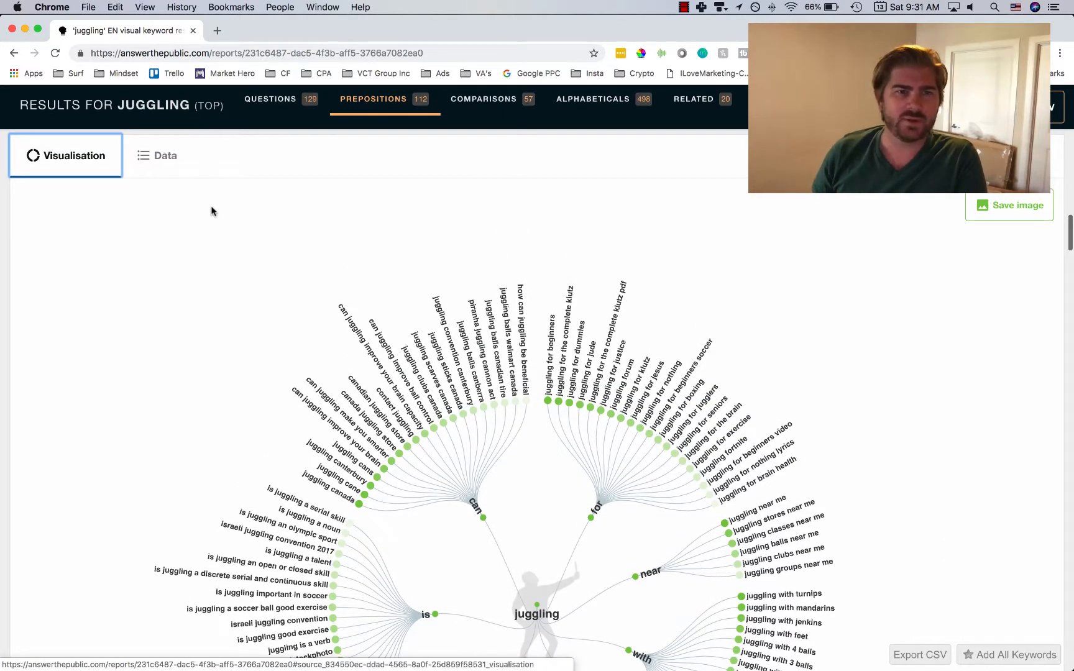
# - Switch the prepositions to Data lists grouped by can, for, is, near, to and with
pyautogui.click(165, 155)
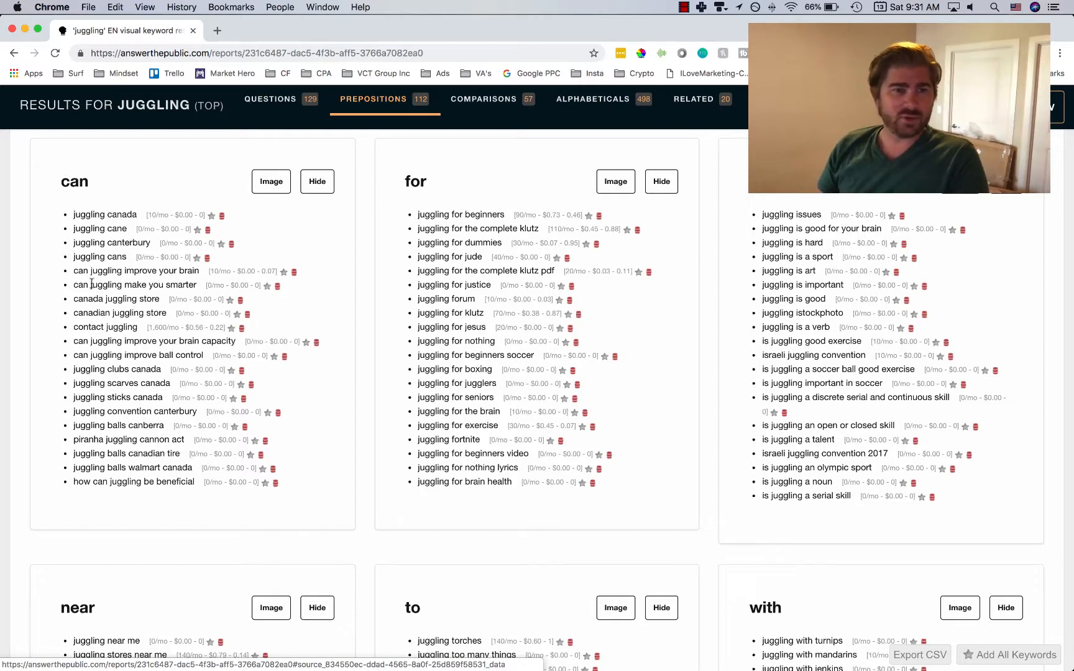
pyautogui.moveTo(312, 284)
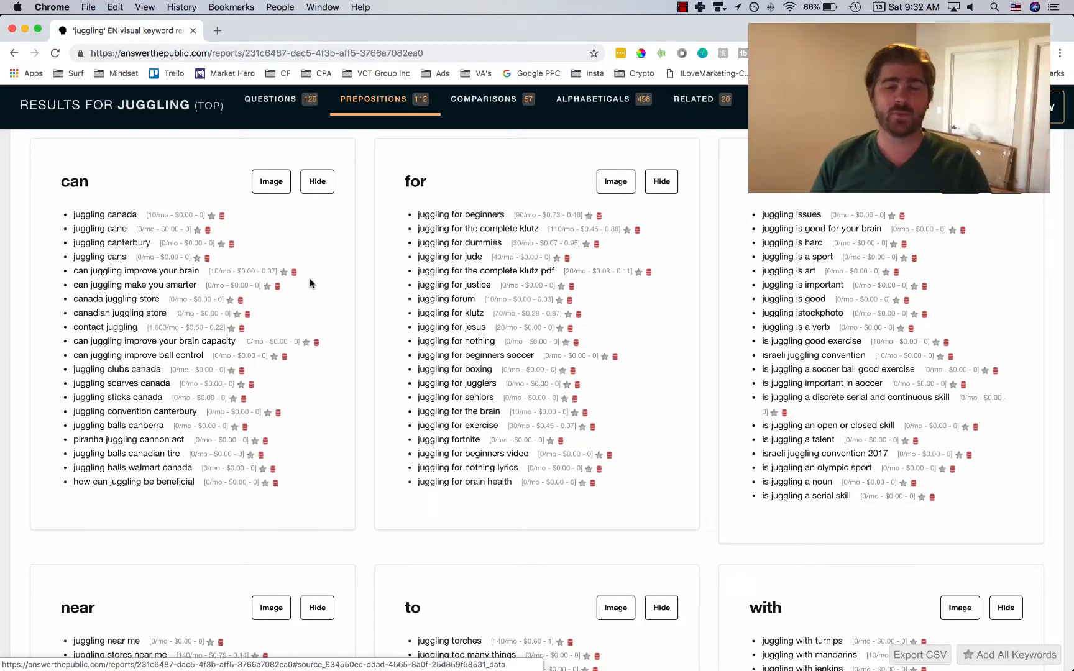
pyautogui.moveTo(307, 291)
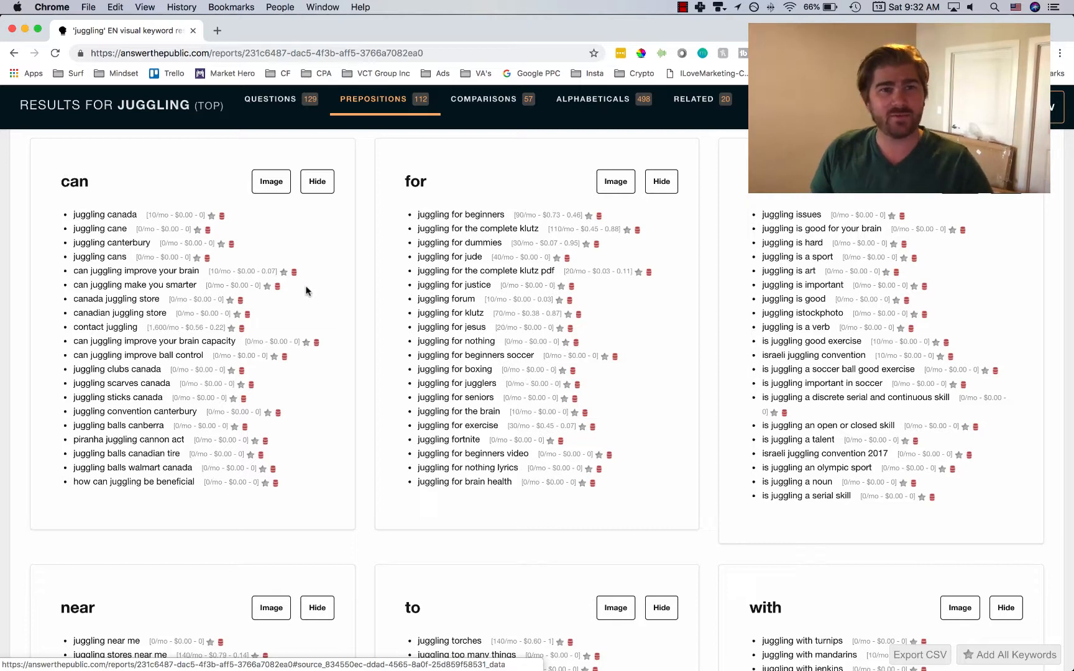
pyautogui.moveTo(320, 289)
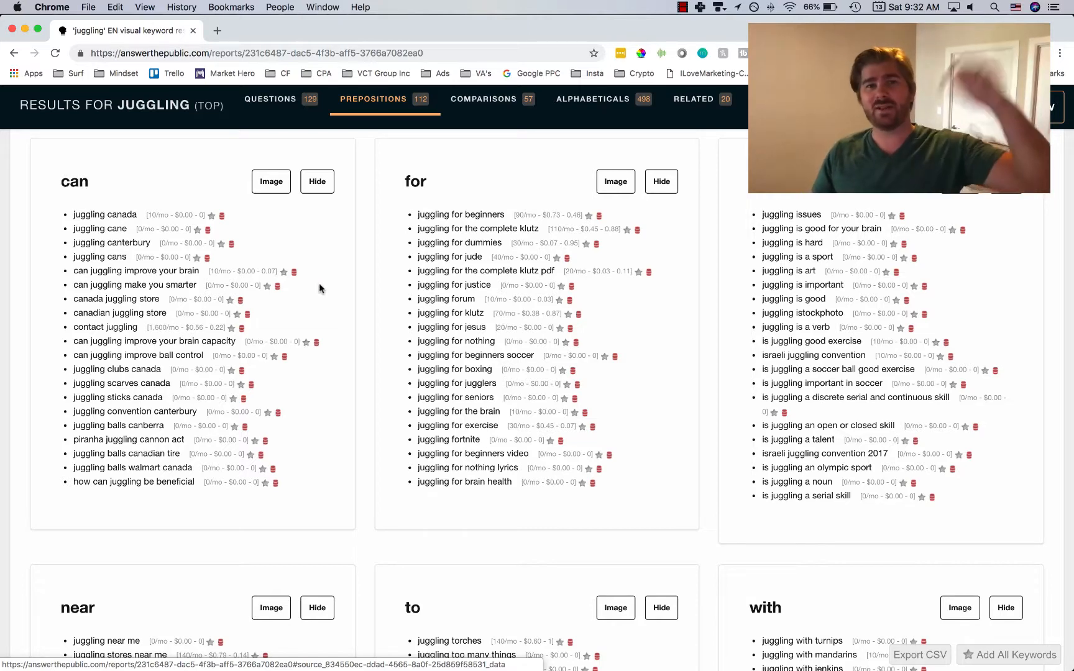